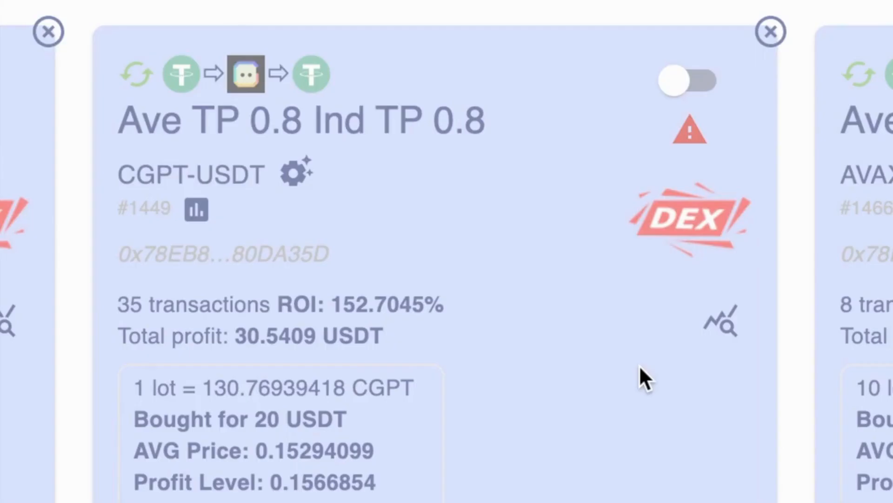
pyautogui.moveTo(688, 131)
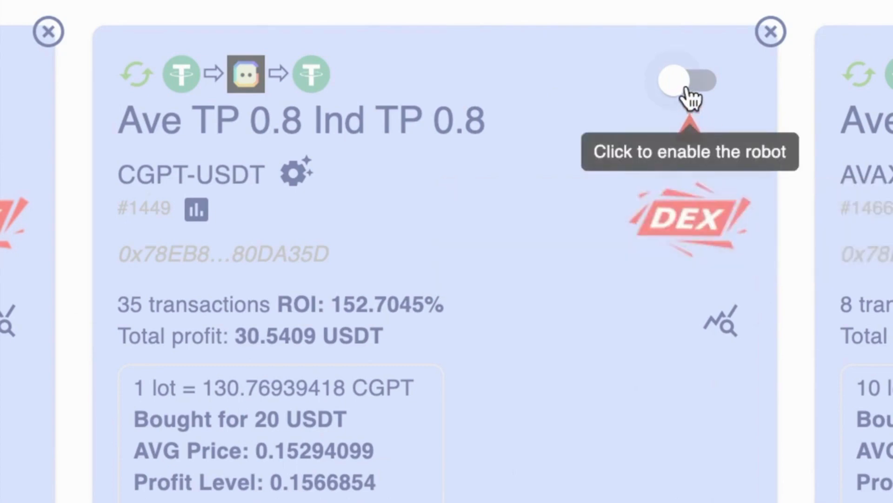
# - Toggle the CGPT-USDT robot #1449 on and back off to clear its warning
pyautogui.click(690, 80)
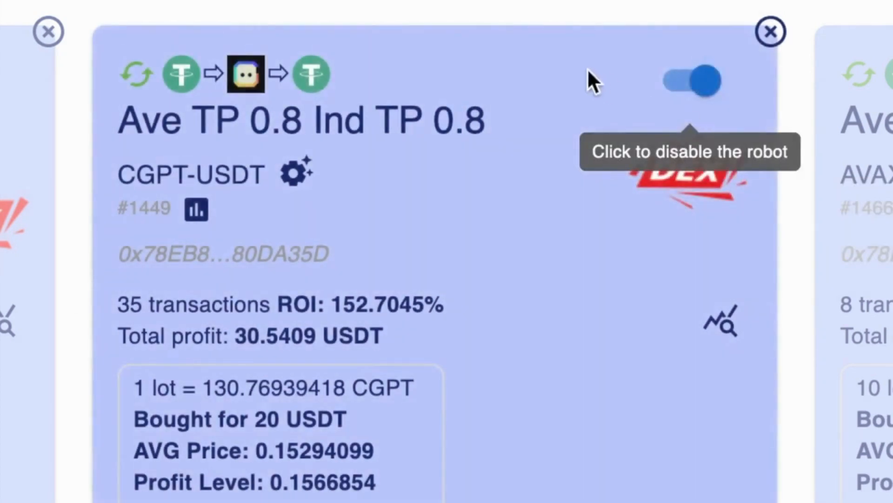
pyautogui.moveTo(518, 185)
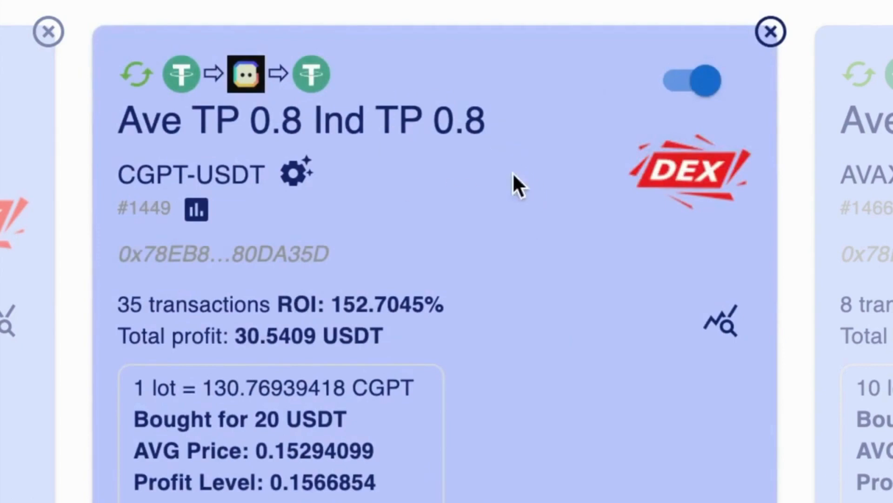
pyautogui.click(690, 81)
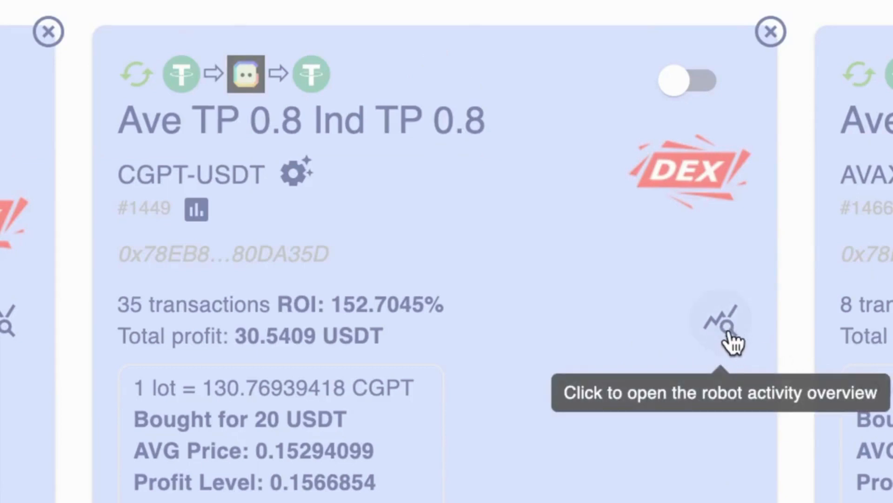
# - Open the CGPT-USDT robot's activity overview showing 66 buys and 35 sales
pyautogui.click(720, 322)
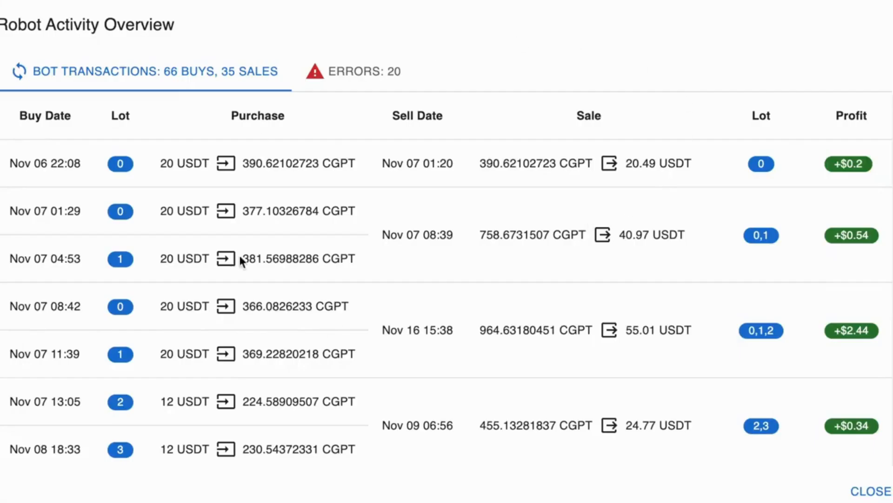
pyautogui.moveTo(182, 157)
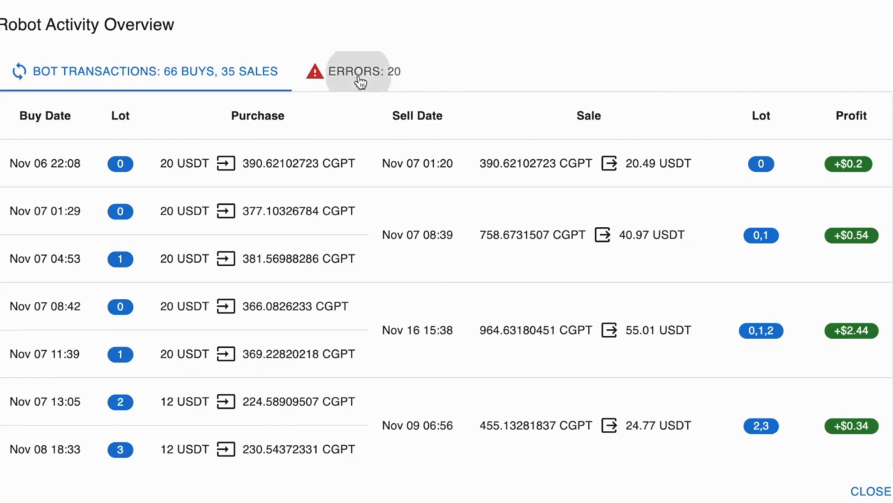
# - Show the 20 errors and highlight the latest 'not enough USDT balance' message
pyautogui.click(358, 71)
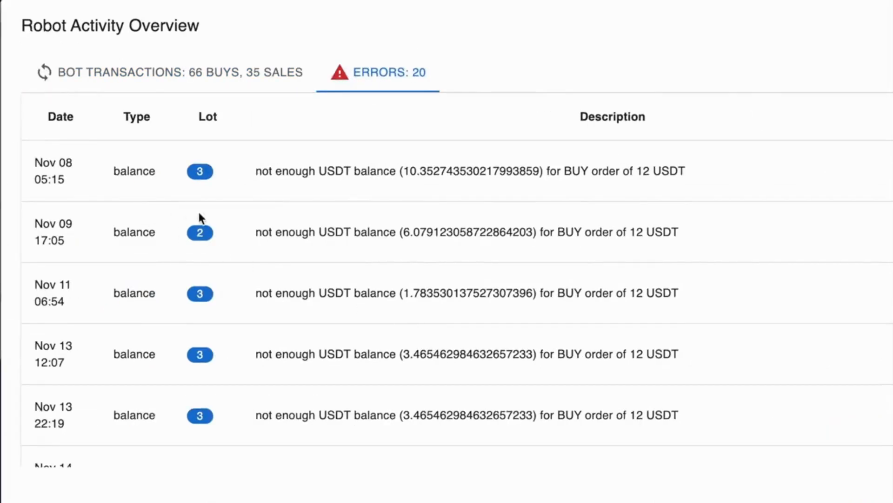
pyautogui.scroll(-3)
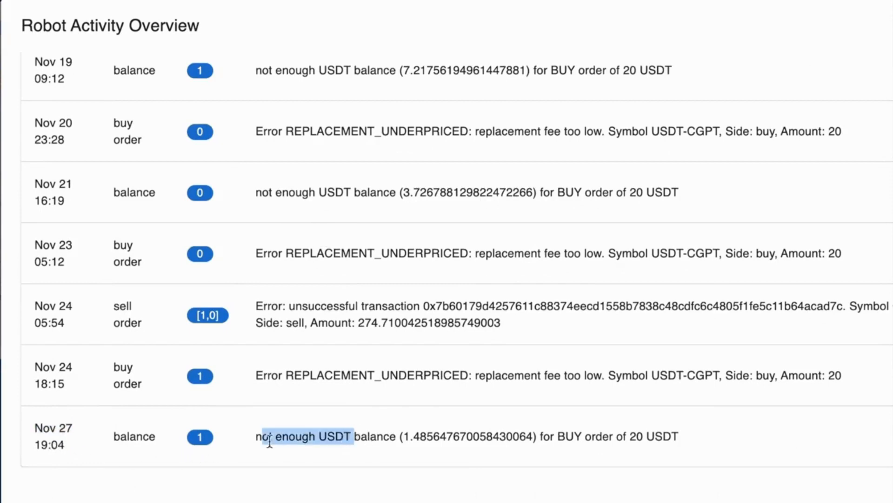
pyautogui.moveTo(268, 436); pyautogui.dragTo(388, 436)
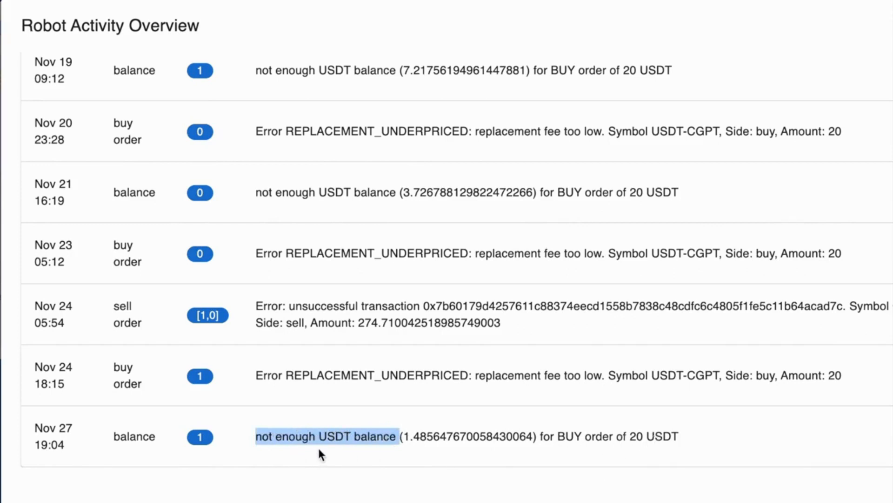
pyautogui.moveTo(348, 450)
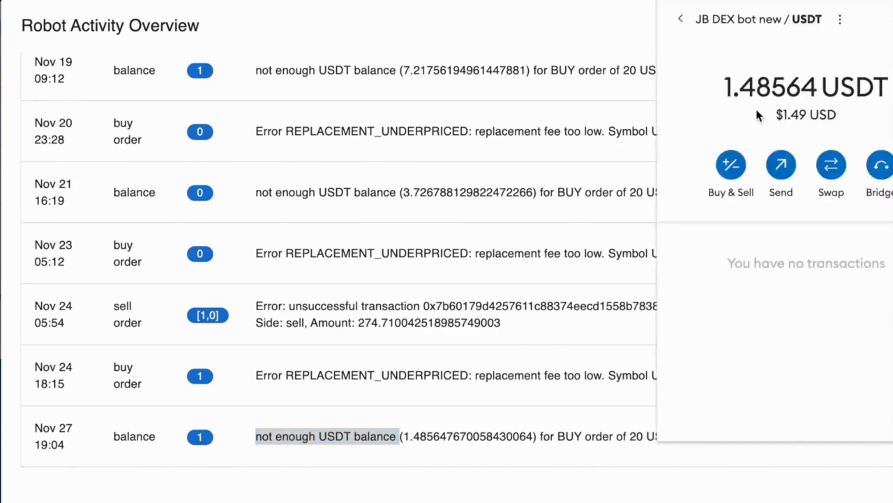
pyautogui.moveTo(814, 85)
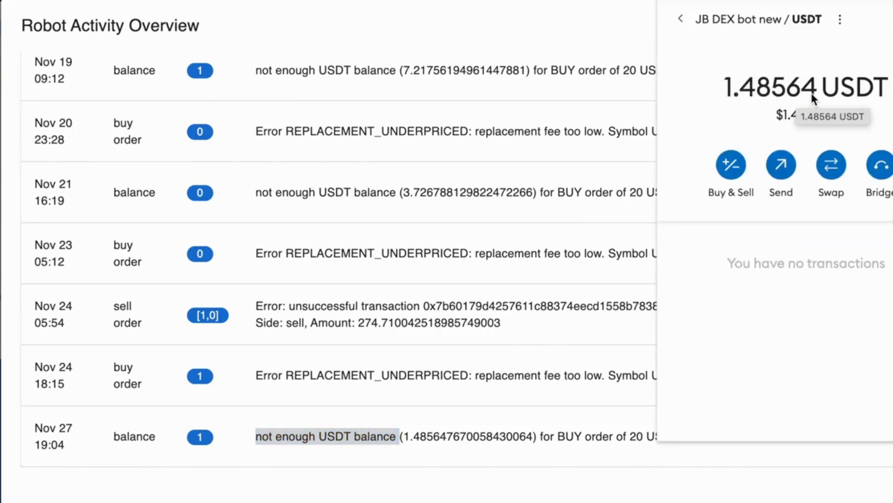
pyautogui.moveTo(626, 423)
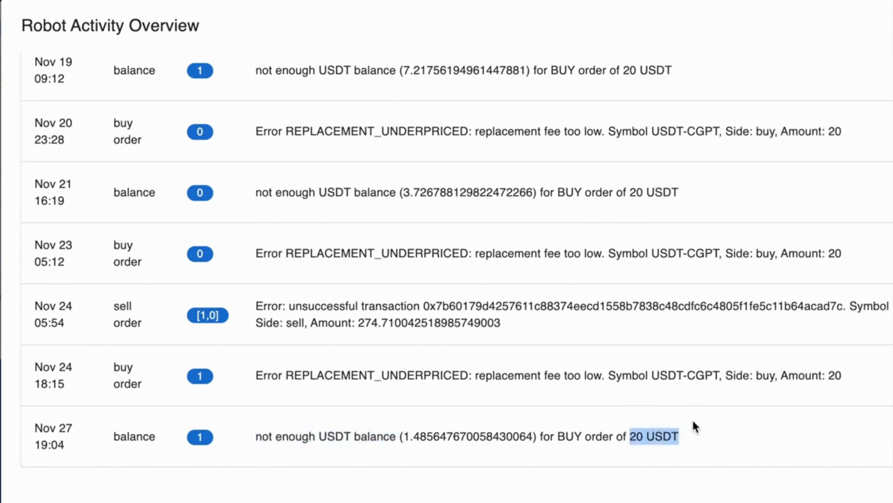
pyautogui.moveTo(281, 89)
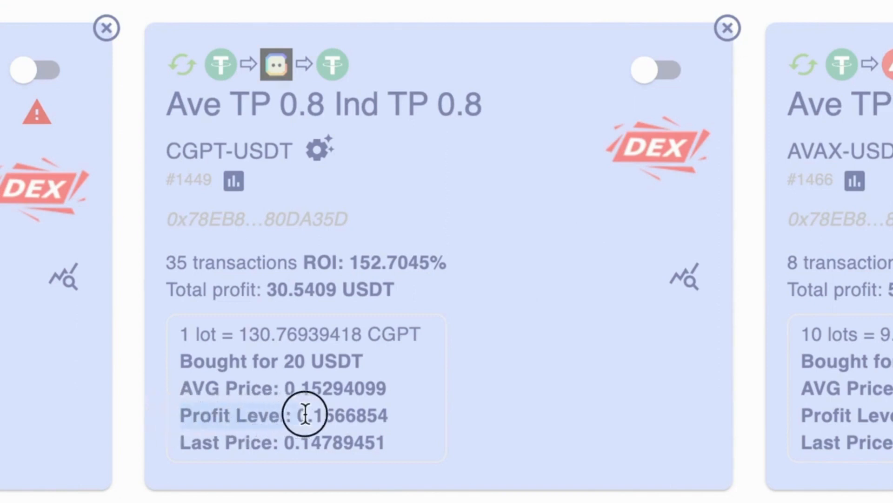
pyautogui.moveTo(393, 436)
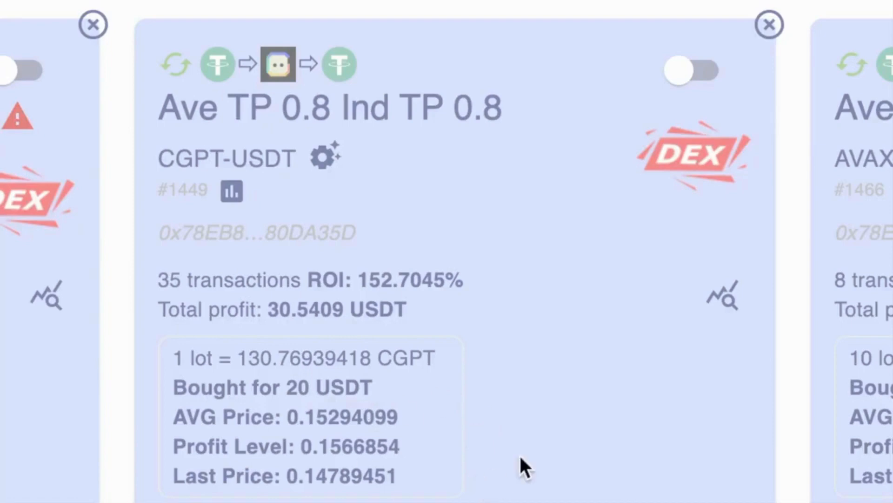
pyautogui.moveTo(561, 276)
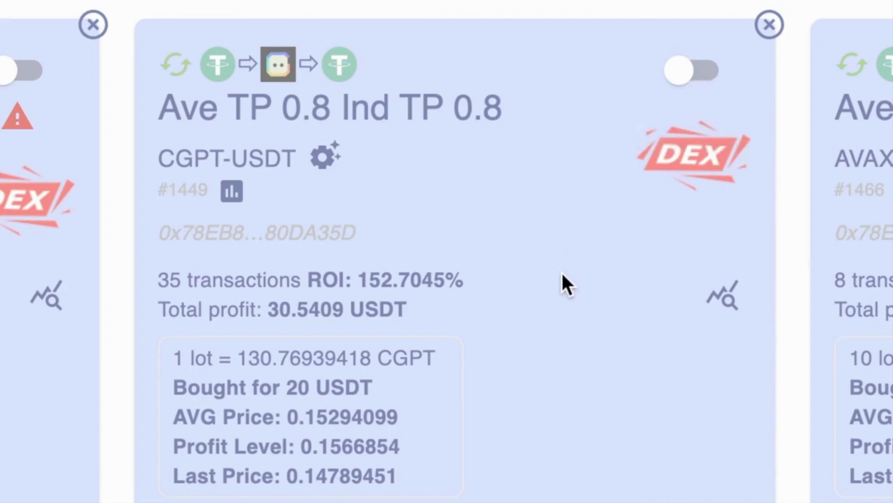
# - Close the Robot Activity Overview to return to the robot tiles
pyautogui.click(93, 25)
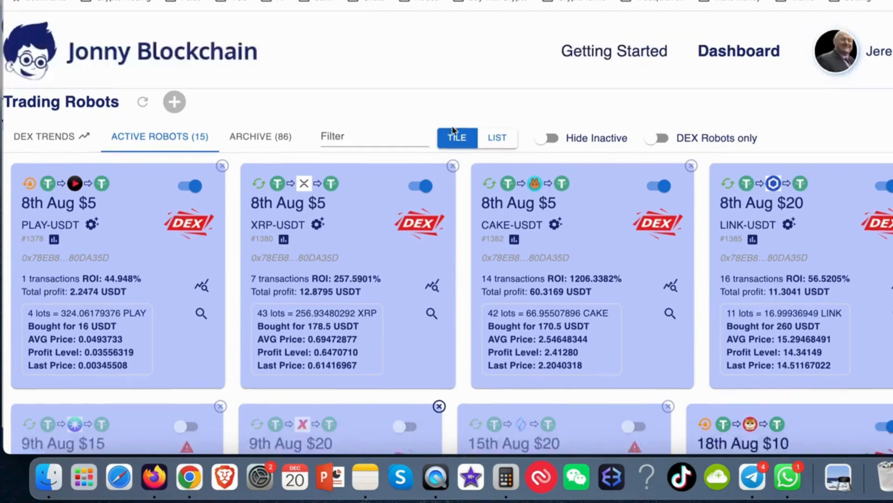
# - Scroll the dashboard down to the row with the RDNT-USDT robot card
pyautogui.scroll(-3)
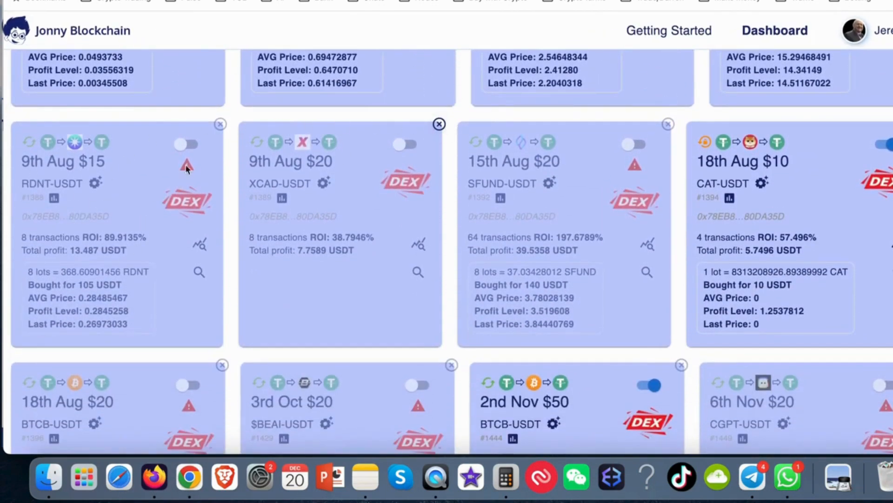
pyautogui.moveTo(117, 210)
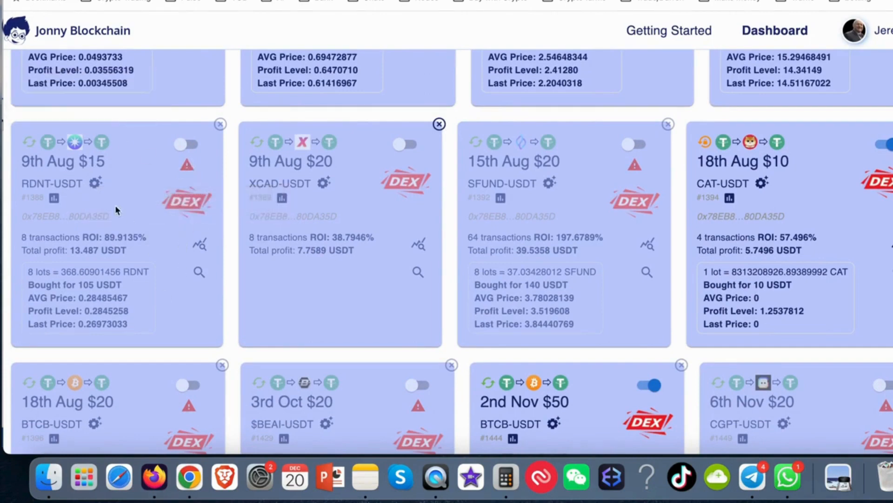
pyautogui.moveTo(181, 246)
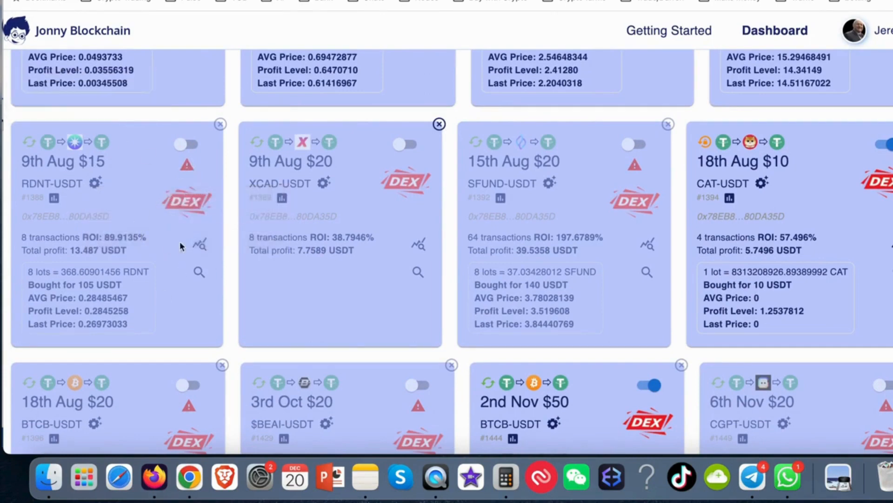
pyautogui.moveTo(201, 245)
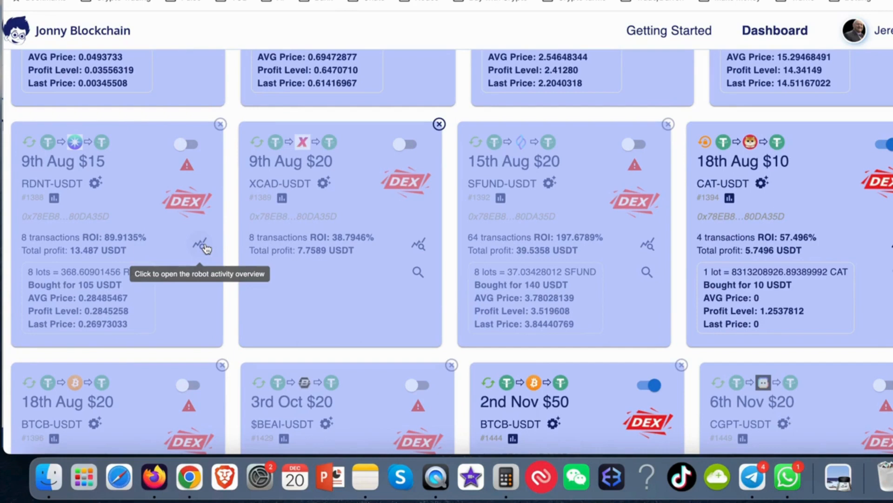
# - Review the RDNT-USDT robot's 5 errors, highlighting the 60 USDT amount, then close
pyautogui.click(200, 243)
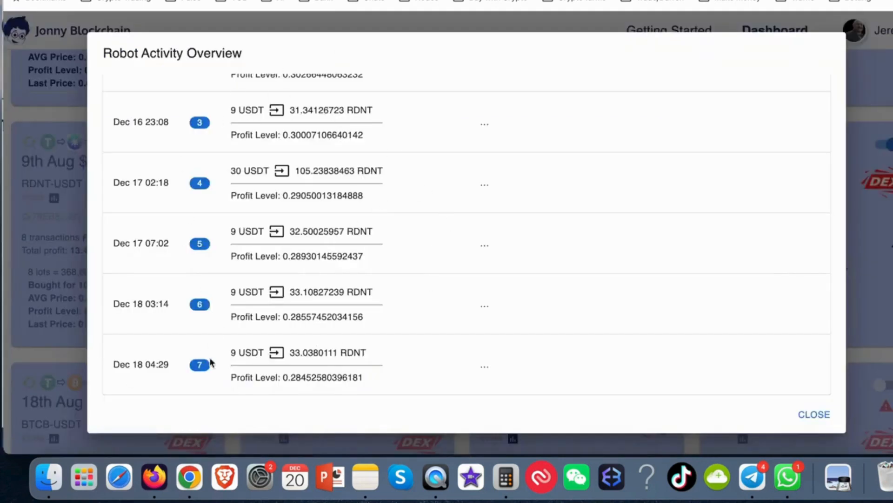
pyautogui.scroll(3)
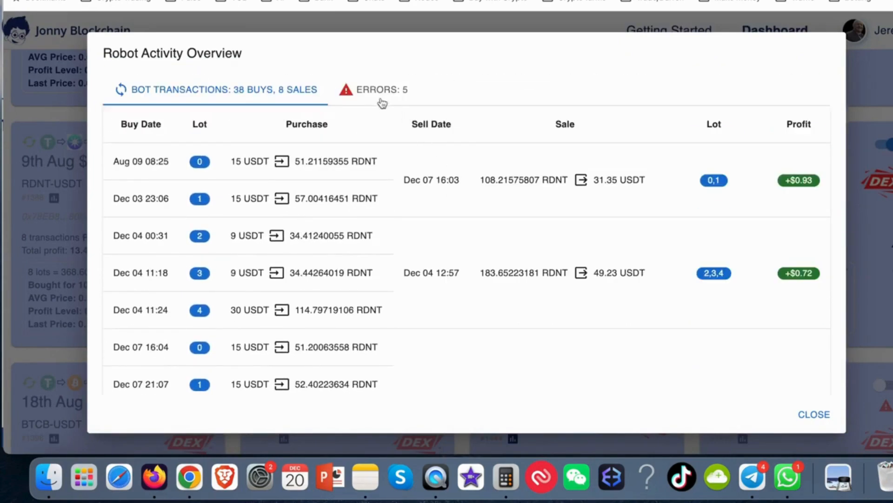
pyautogui.click(383, 89)
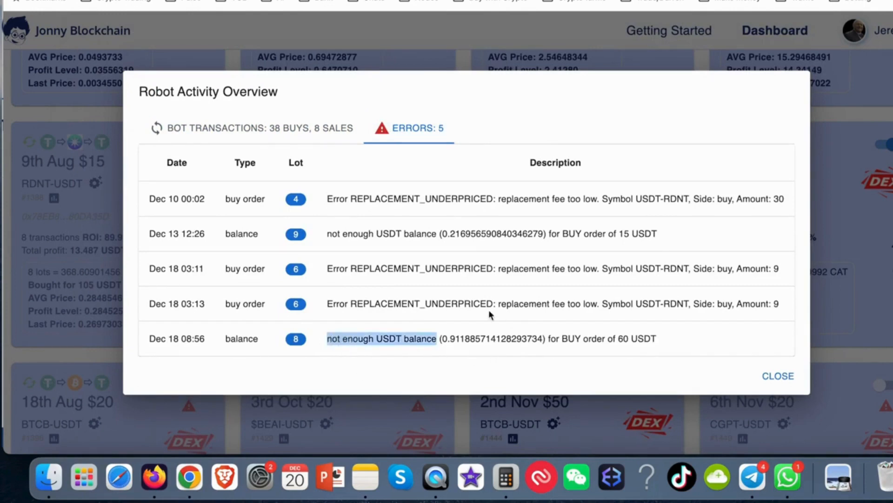
pyautogui.moveTo(620, 350)
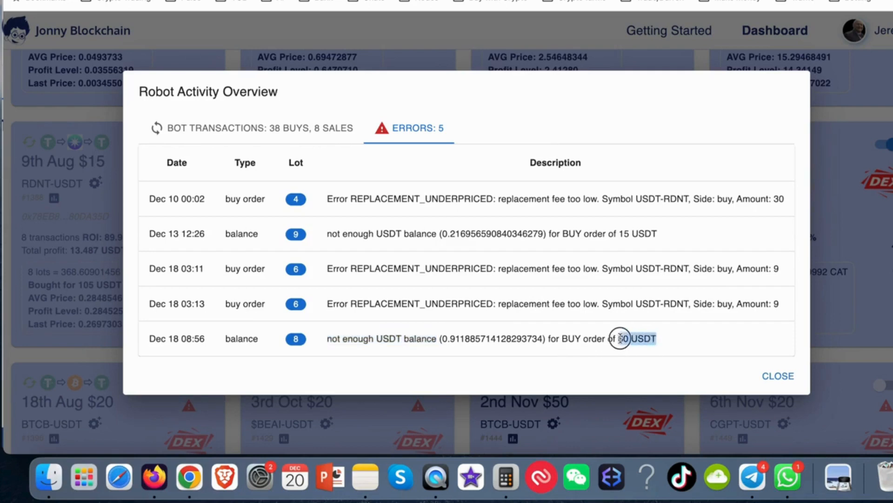
pyautogui.doubleClick(621, 338)
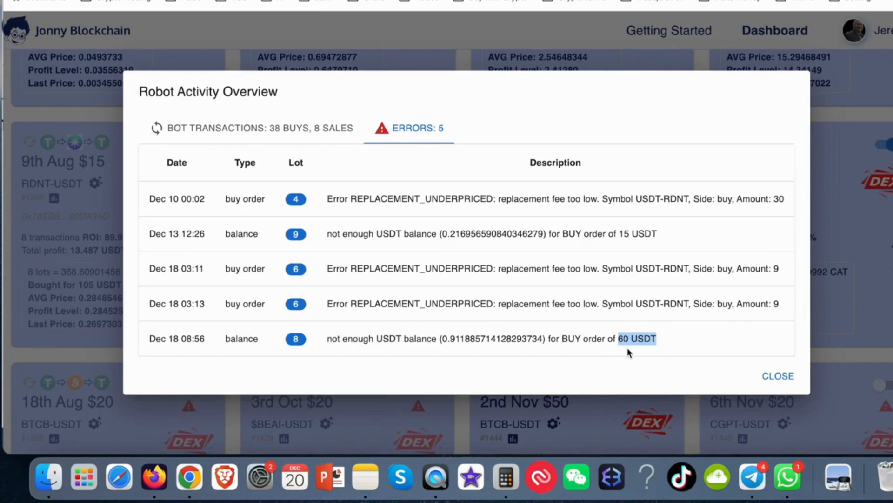
pyautogui.click(777, 375)
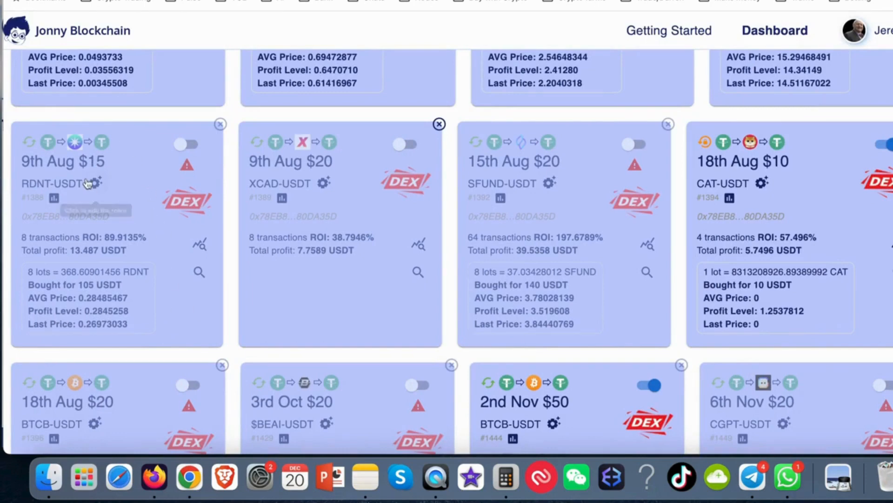
pyautogui.moveTo(96, 183)
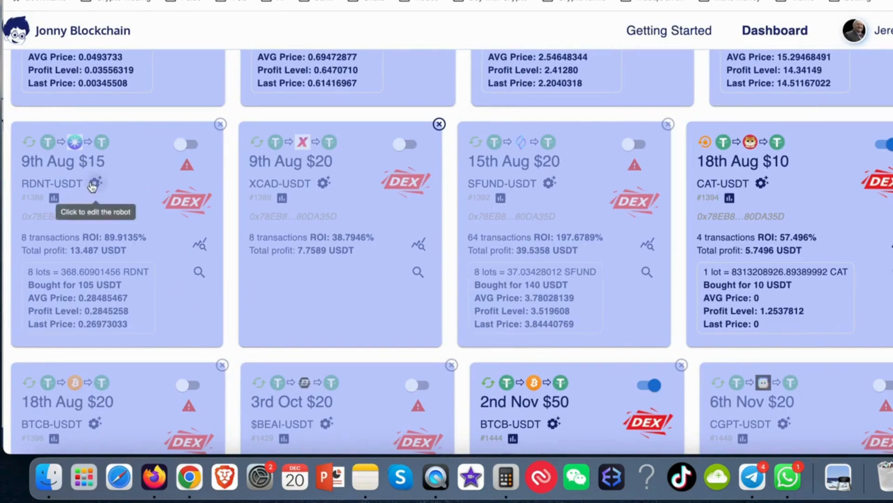
# - Set the 9th Aug $15 robot to 'Stop buying and sell all lots with profit or breakeven'
pyautogui.click(97, 183)
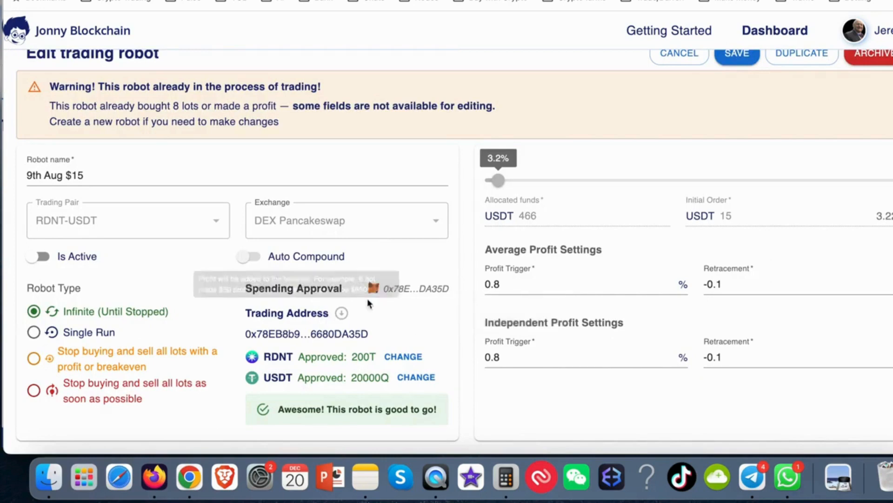
pyautogui.moveTo(418, 338)
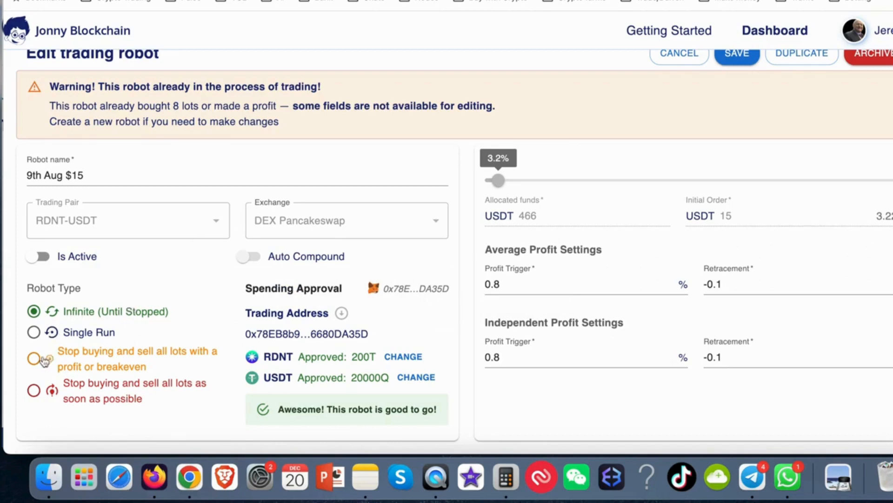
pyautogui.click(34, 358)
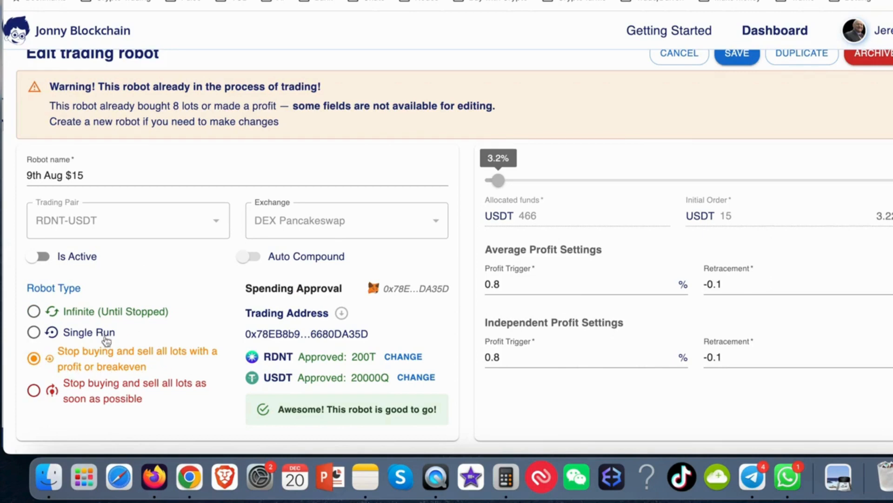
pyautogui.moveTo(147, 366)
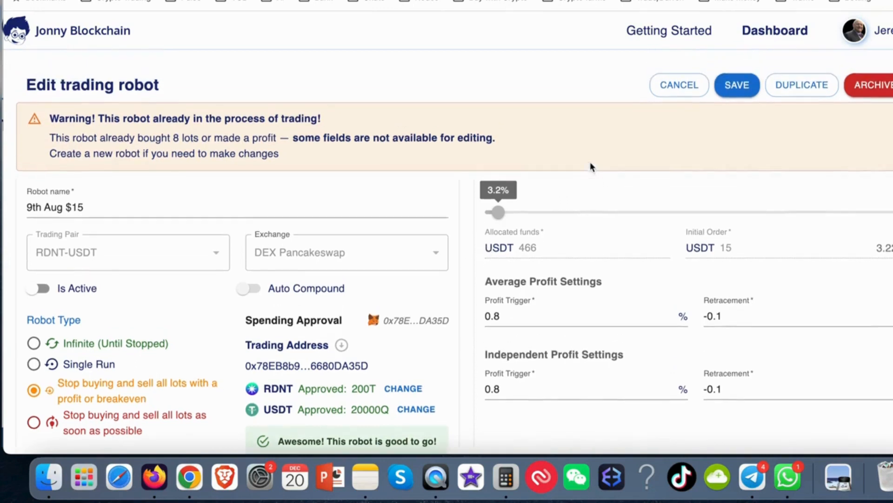
# - Save the 9th Aug $15 robot's settings and toggle it back on
pyautogui.click(736, 84)
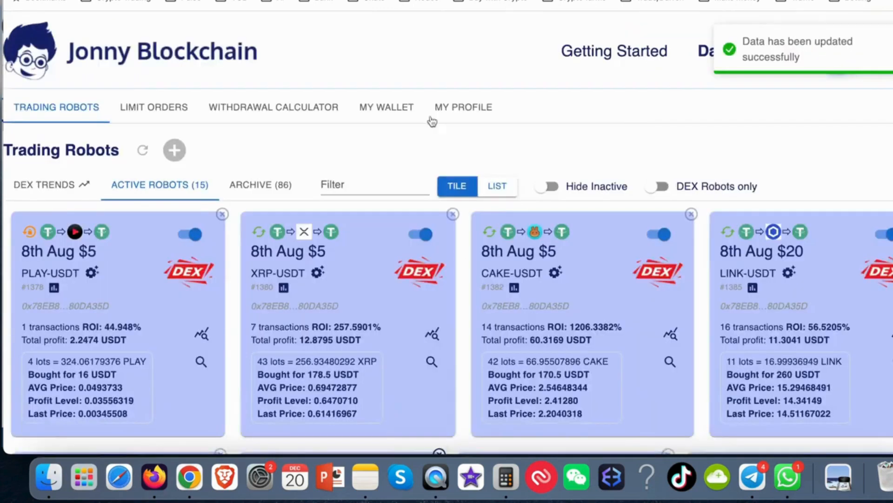
pyautogui.scroll(-3)
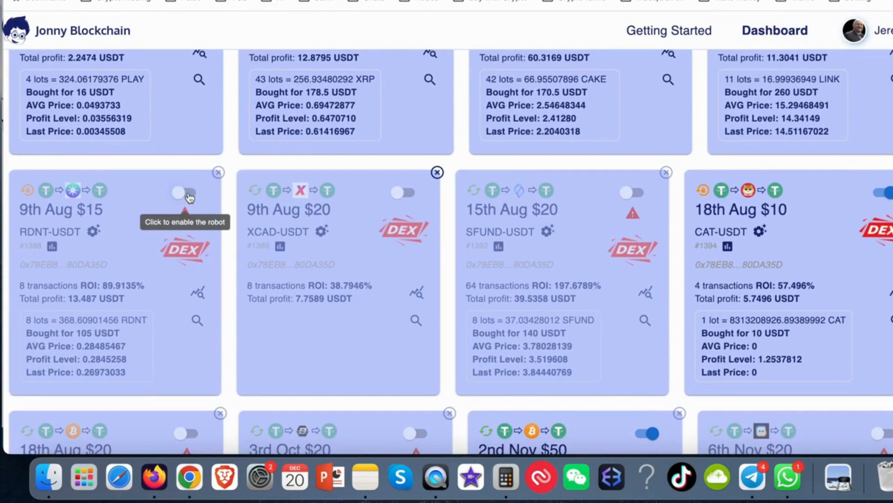
pyautogui.click(185, 194)
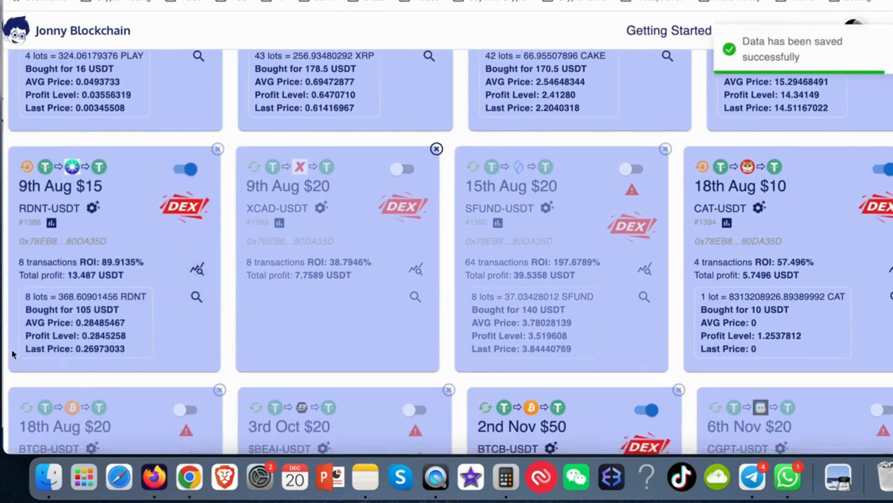
pyautogui.scroll(-3)
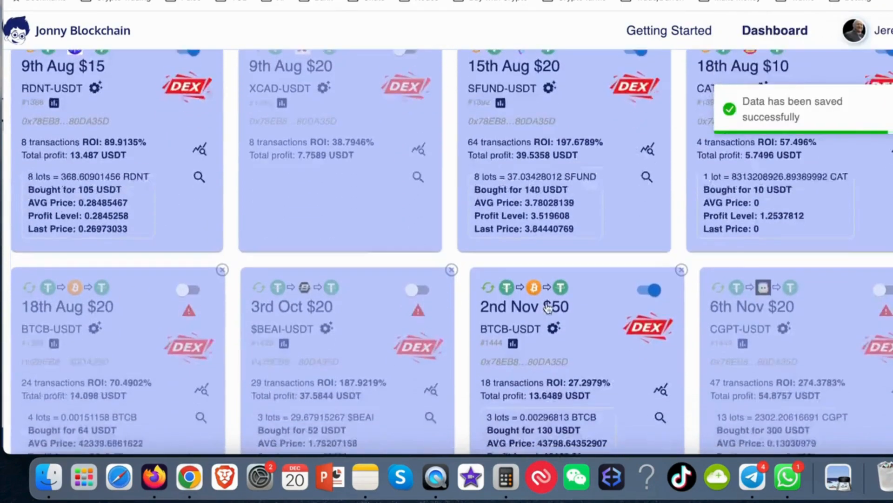
pyautogui.scroll(-3)
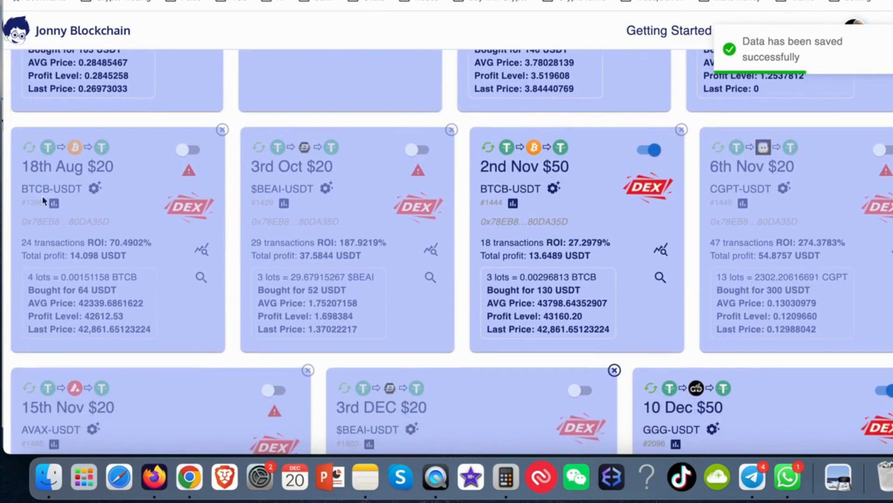
pyautogui.moveTo(203, 254)
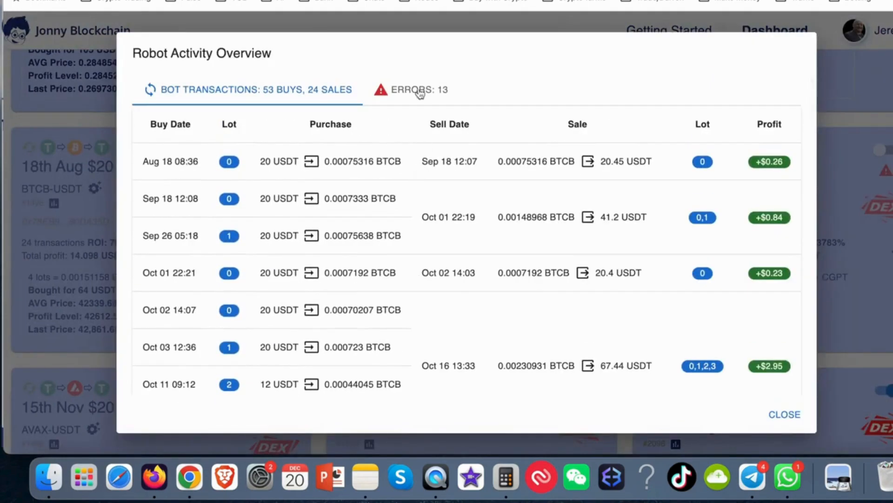
# - Review the BTCB-USDT robot's 13 errors, then close the activity overview
pyautogui.click(418, 89)
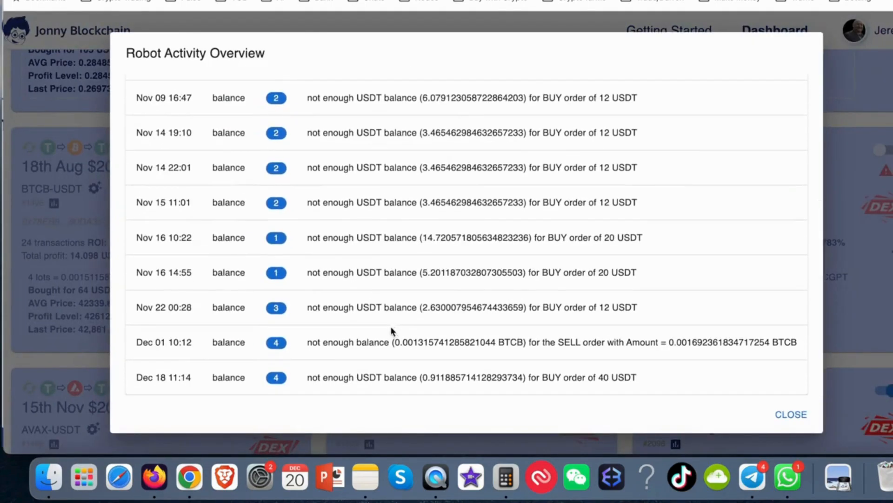
pyautogui.moveTo(705, 390)
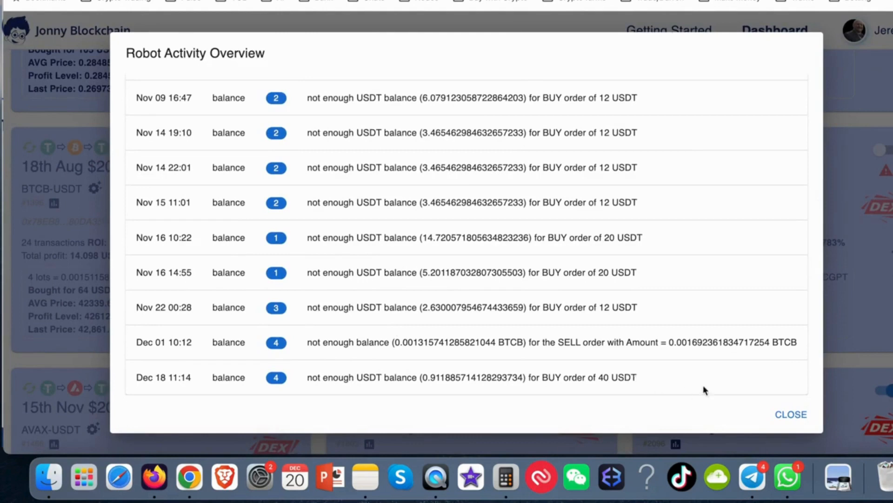
pyautogui.click(791, 414)
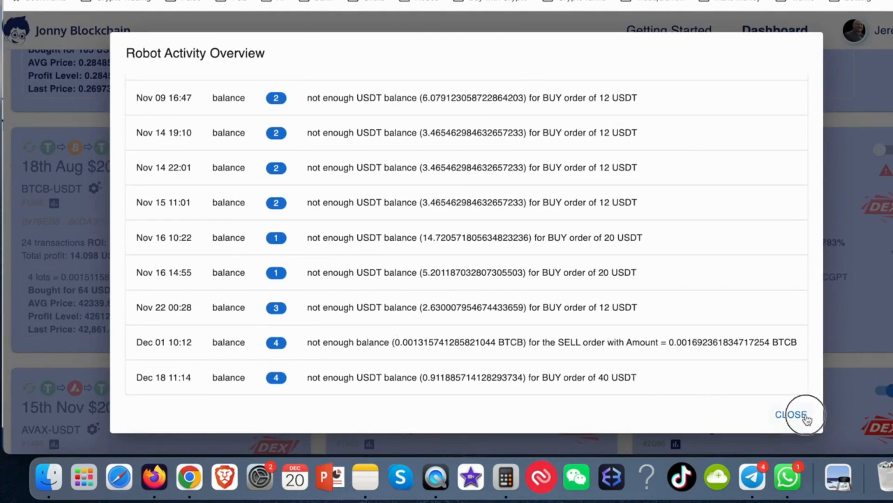
pyautogui.click(791, 414)
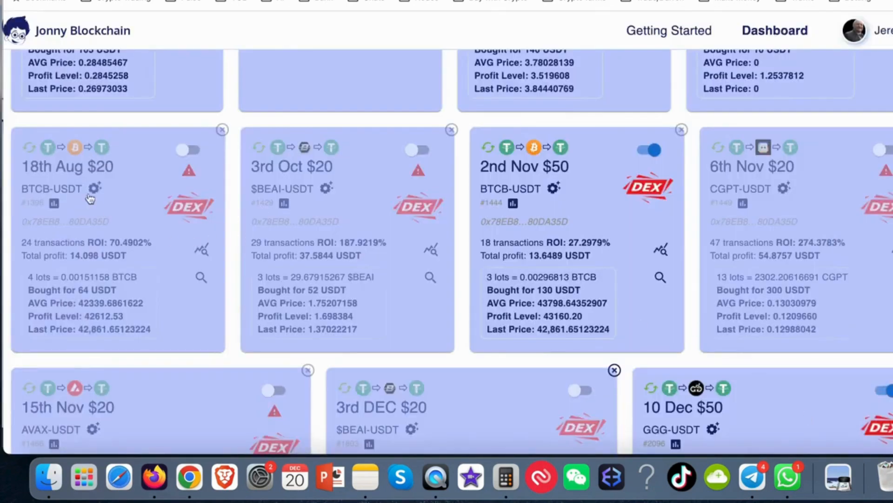
# - Set the 18th Aug $20 robot to sell lots at profit or breakeven, activate it, and save
pyautogui.click(95, 188)
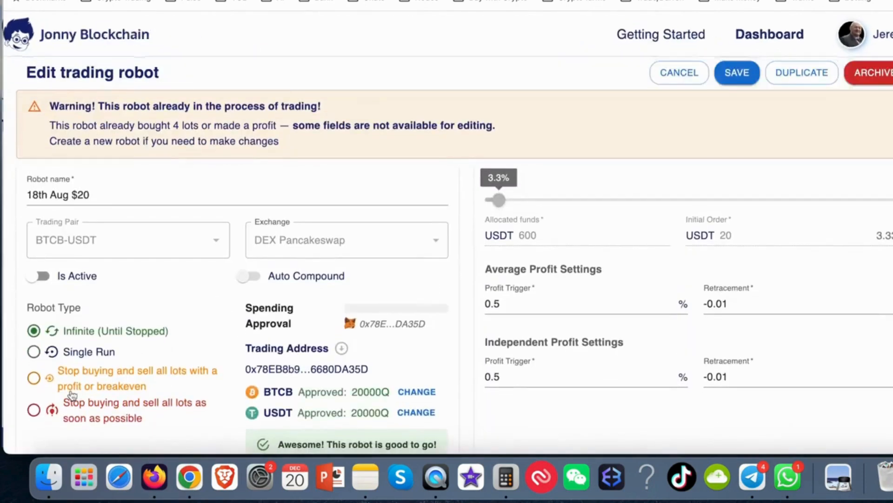
pyautogui.click(33, 378)
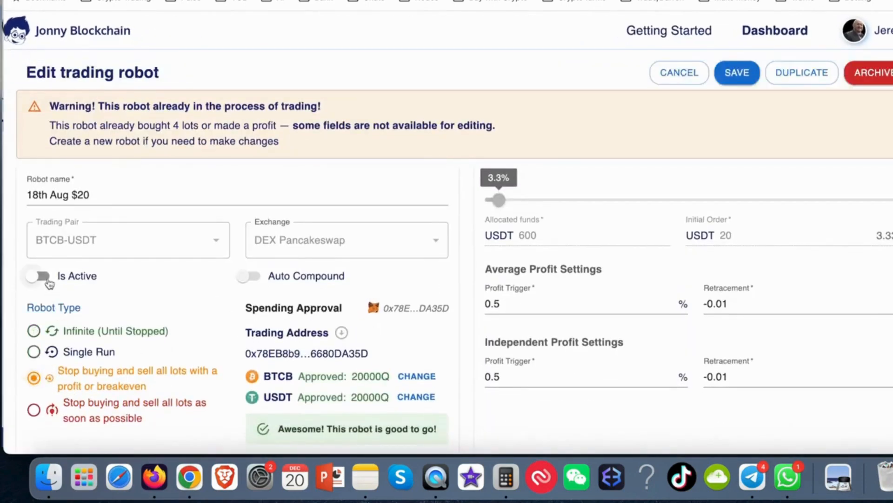
pyautogui.click(38, 276)
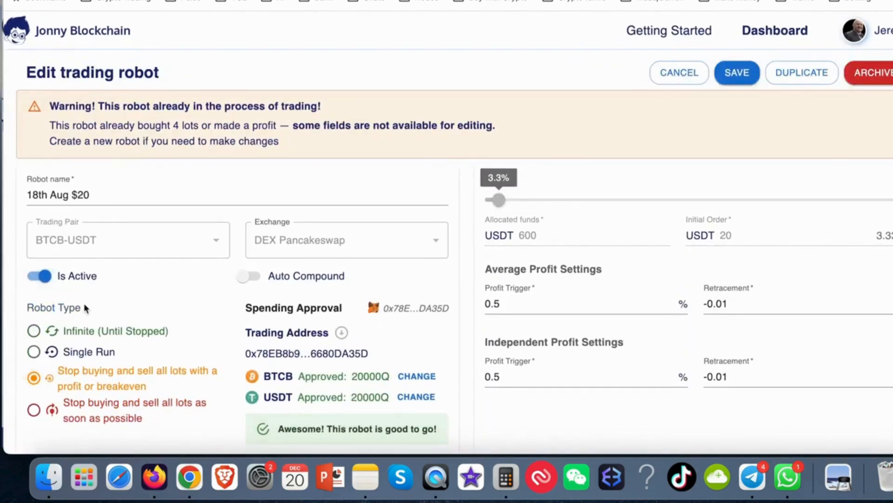
pyautogui.moveTo(460, 356)
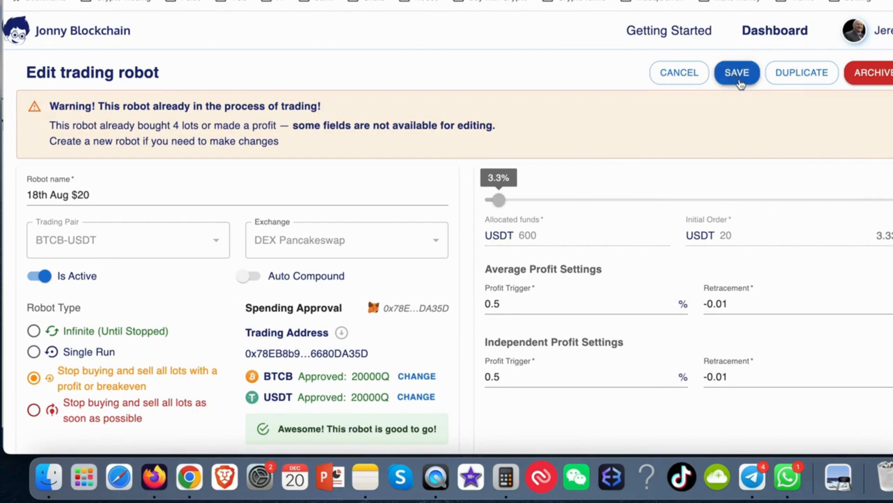
pyautogui.moveTo(345, 326)
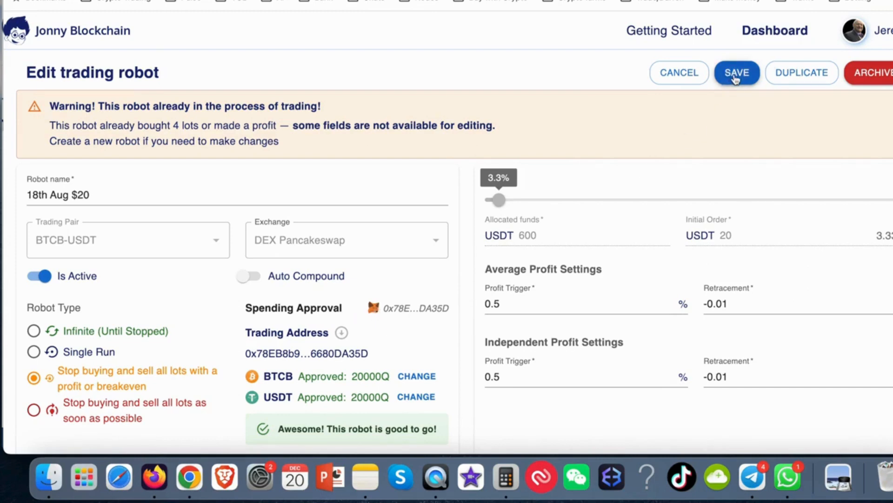
pyautogui.click(736, 73)
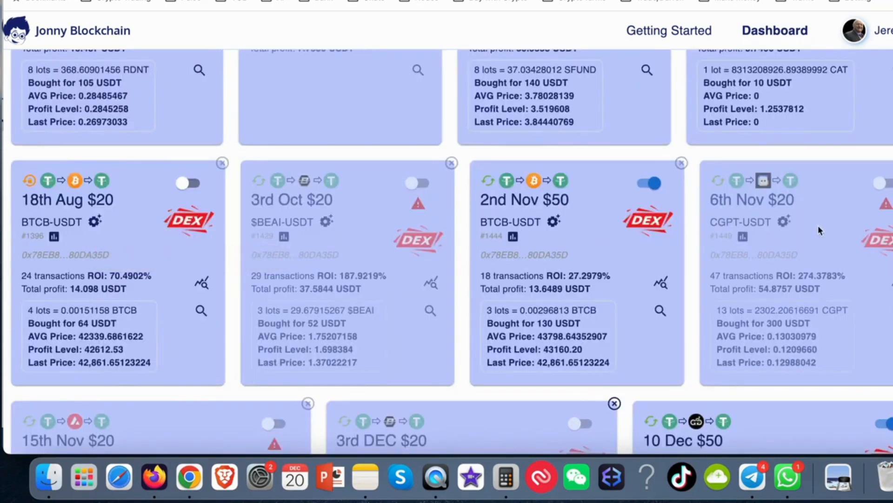